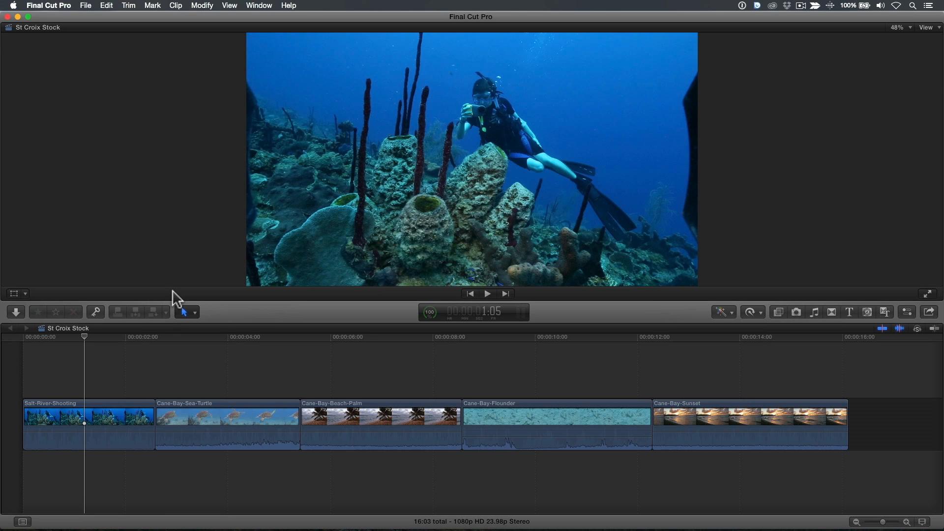
Step: Preview the Cane-Bay Sunset, Flounder and Sea-Turtle clips in the St Croix Stock project
{"action": "left_click", "coordinate": [186, 338]}
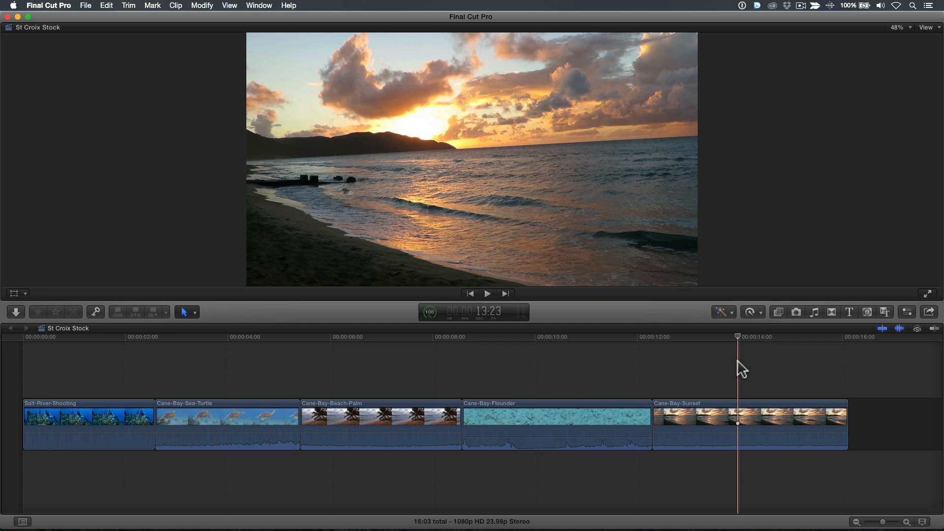
{"action": "left_click", "coordinate": [434, 367]}
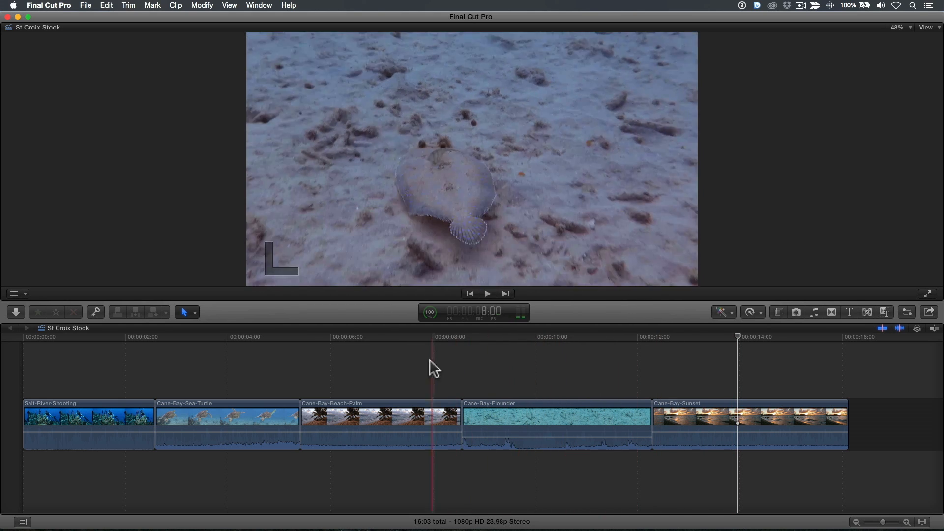
{"action": "left_click", "coordinate": [196, 367]}
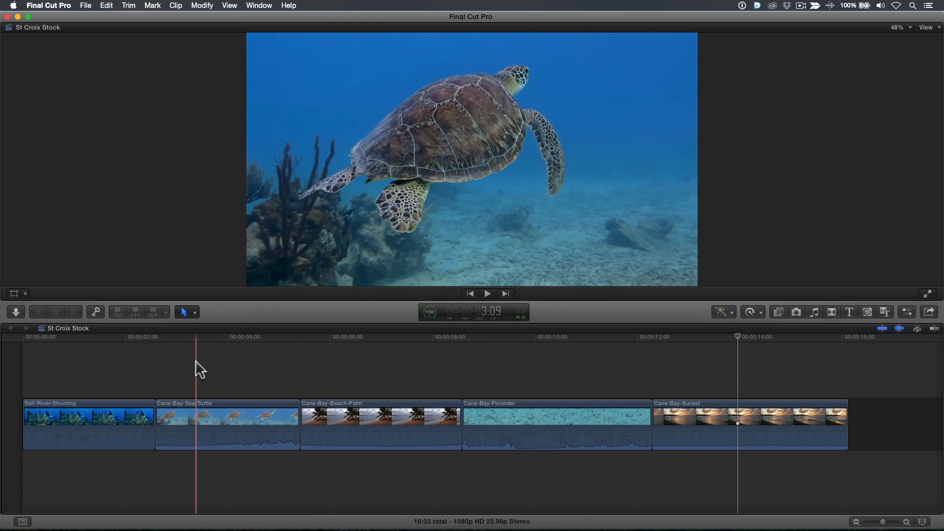
{"action": "left_click", "coordinate": [86, 364]}
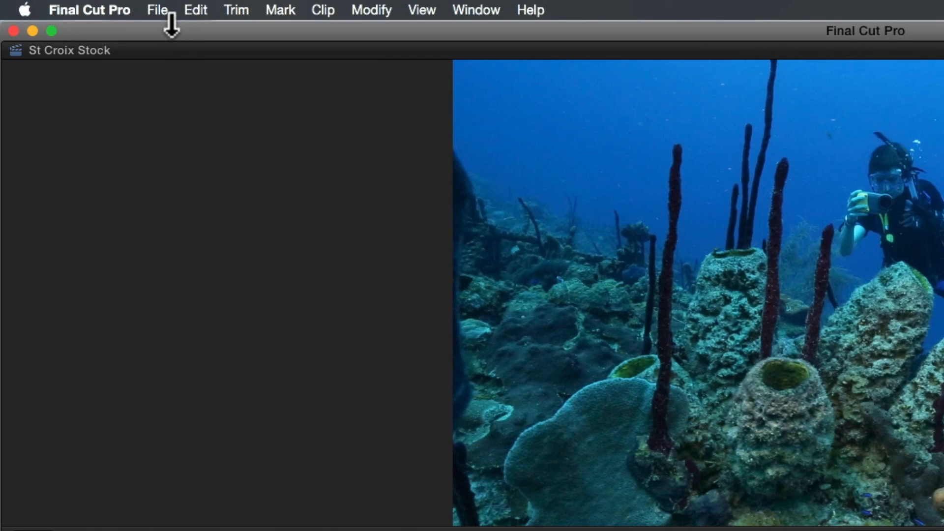
Step: Export the St Croix Stock project as XML to the Desktop
{"action": "left_click", "coordinate": [157, 10]}
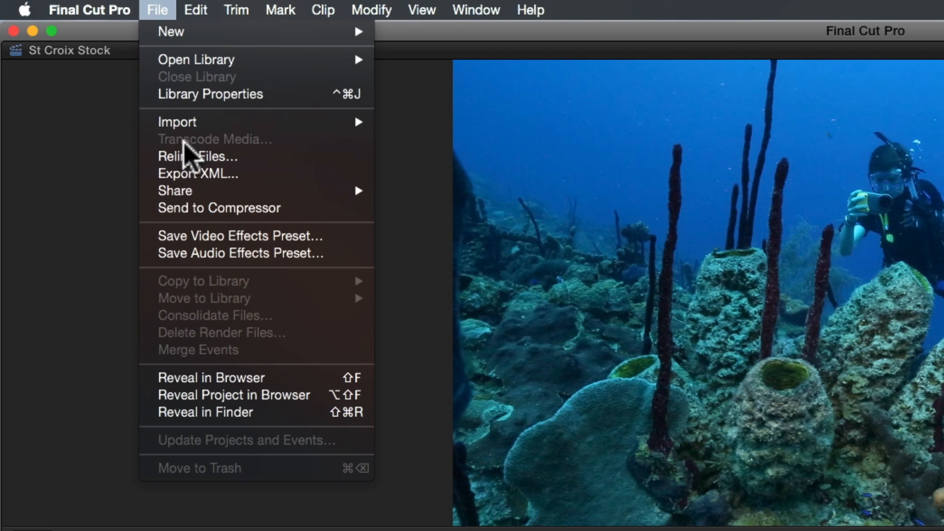
{"action": "left_click", "coordinate": [198, 174]}
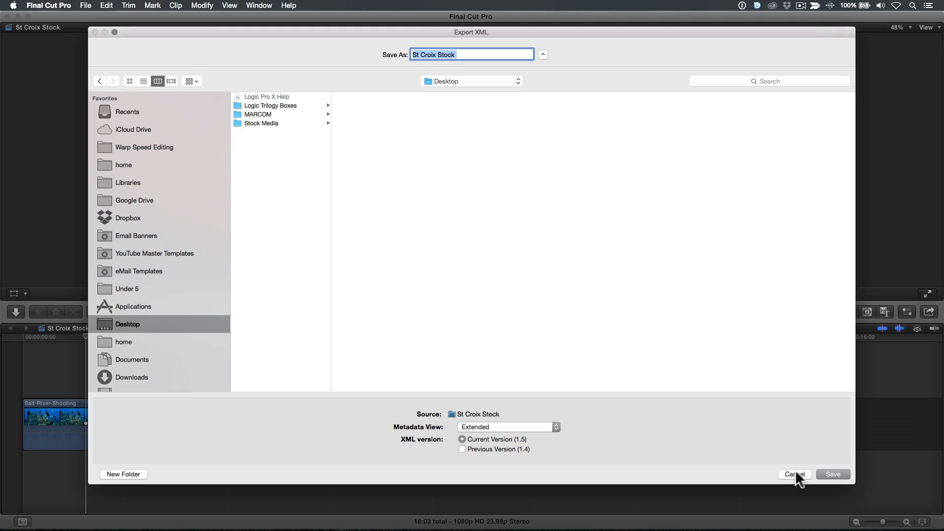
{"action": "left_click", "coordinate": [833, 474]}
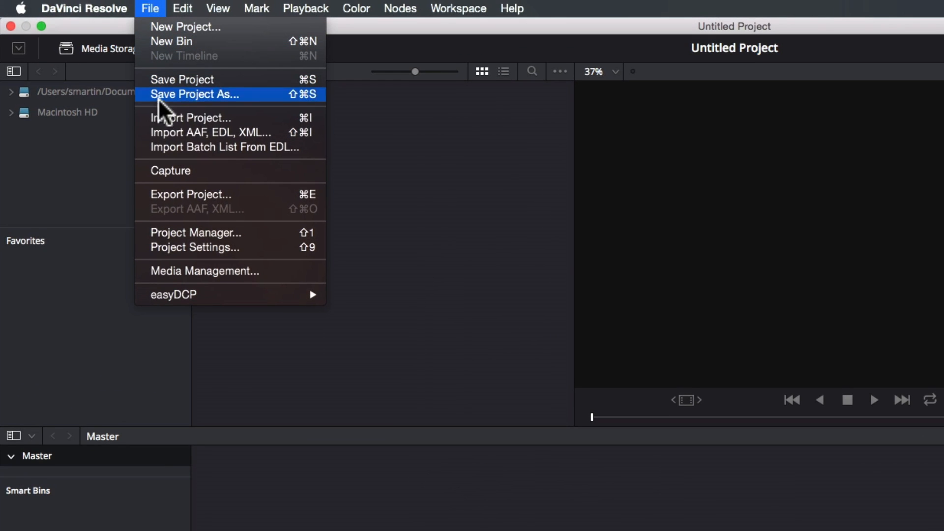
{"action": "mouse_move", "coordinate": [165, 138]}
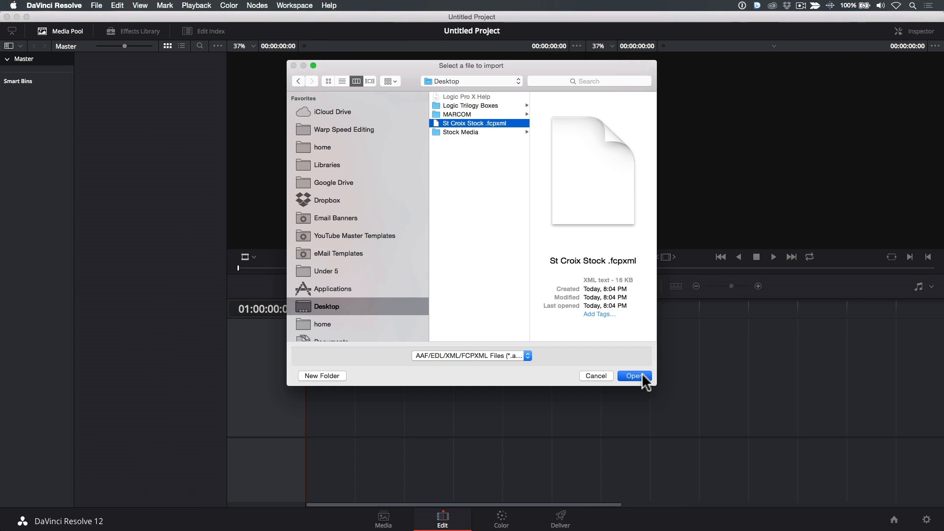
Step: Import the St Croix Stock .fcpxml file from the Desktop into Resolve
{"action": "left_click", "coordinate": [633, 376]}
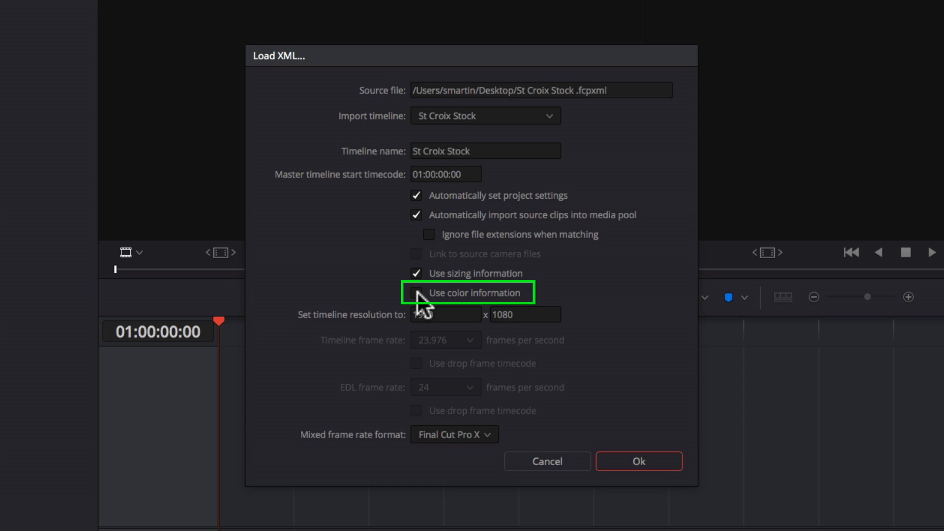
Step: Load the XML with Use color information ticked and mixed frame rates handled as Final Cut Pro X
{"action": "left_click", "coordinate": [416, 293]}
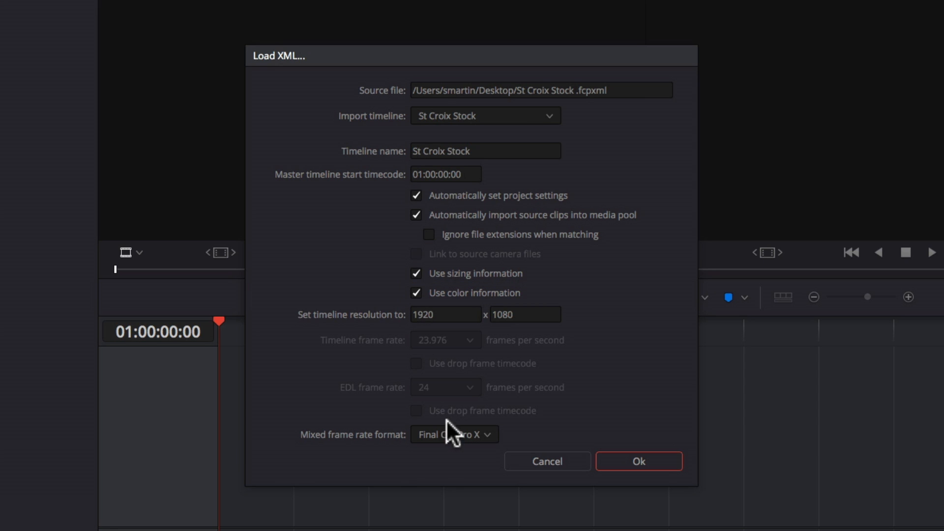
{"action": "left_click", "coordinate": [455, 434]}
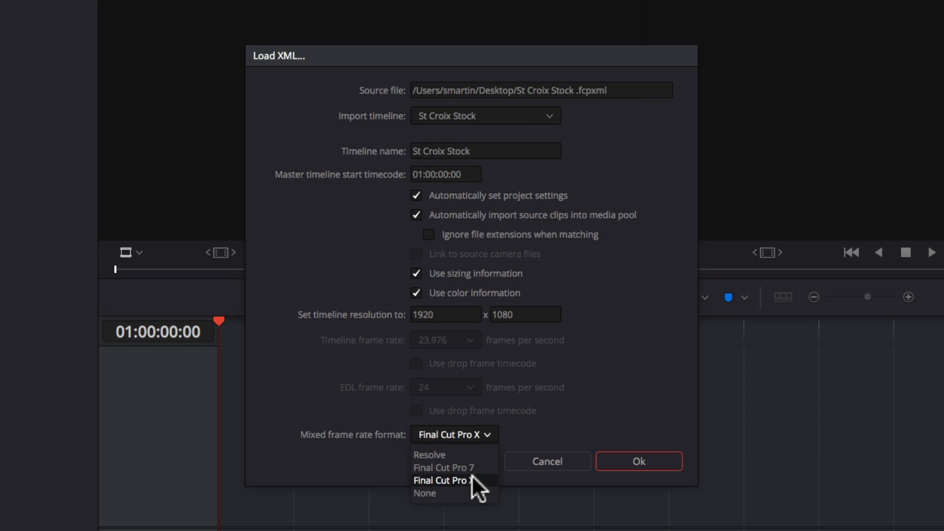
{"action": "mouse_move", "coordinate": [491, 491]}
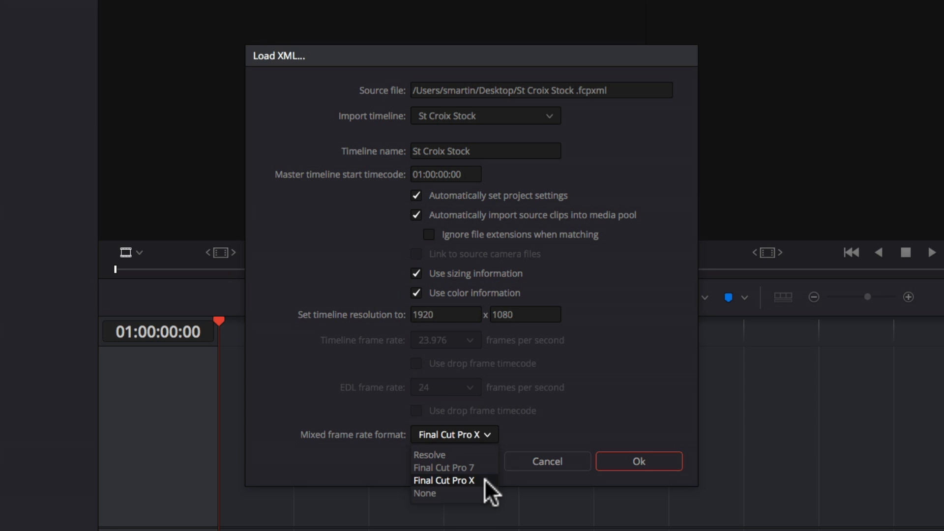
{"action": "left_click", "coordinate": [637, 461]}
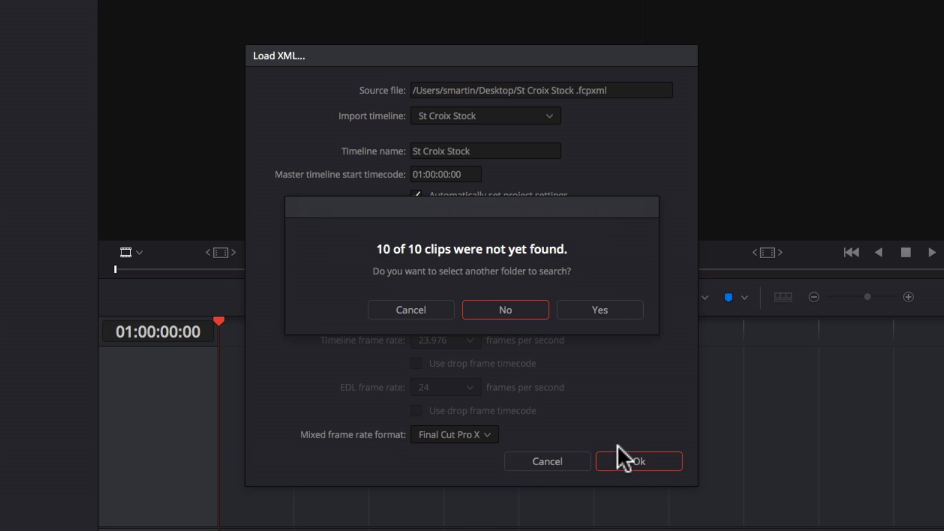
Step: Point the missing-clip search at the Stock Media folder on the Desktop
{"action": "left_click", "coordinate": [599, 310]}
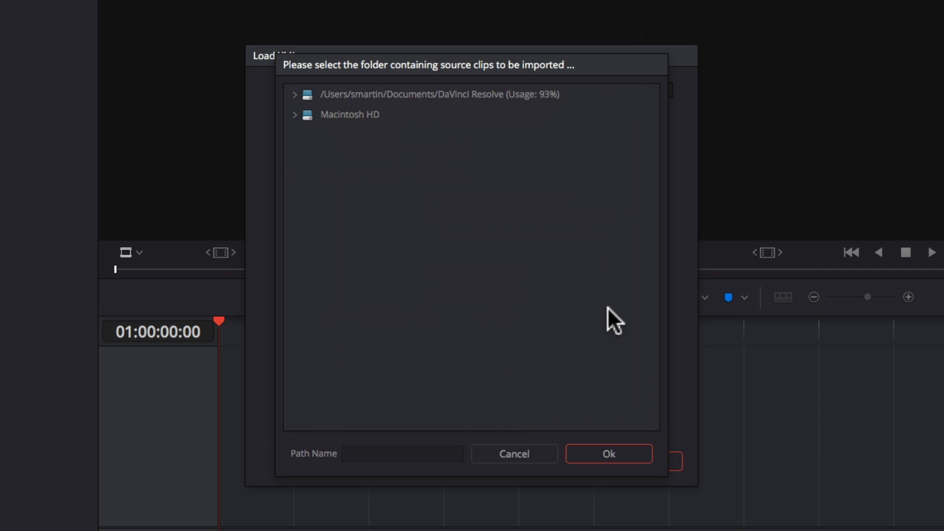
{"action": "left_click", "coordinate": [349, 114]}
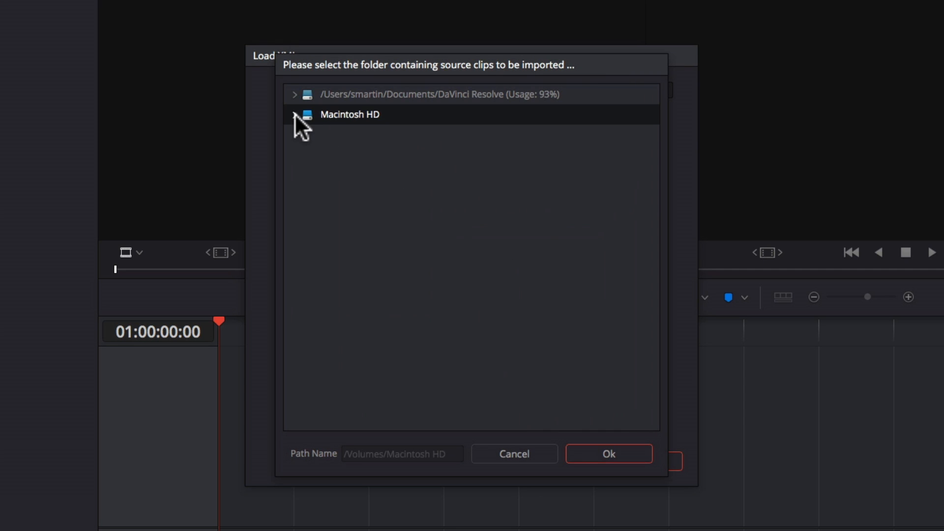
{"action": "left_click", "coordinate": [294, 114]}
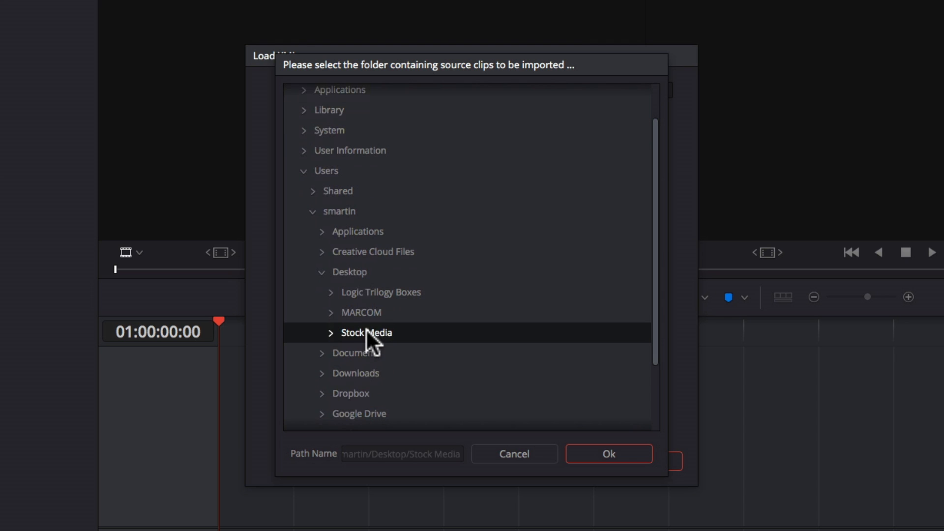
{"action": "left_click", "coordinate": [608, 454]}
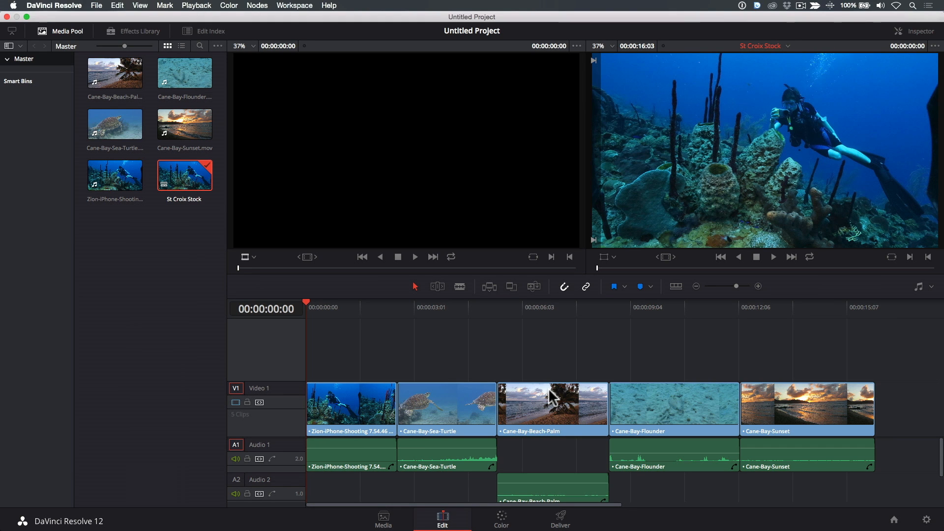
{"action": "mouse_move", "coordinate": [528, 485]}
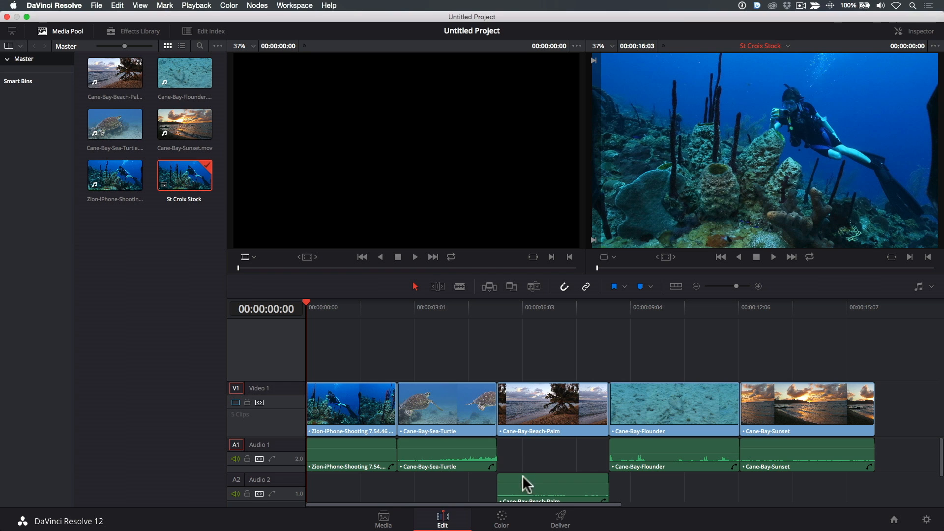
Step: Select the Cane-Bay-Beach-Palm clip in the imported St Croix Stock timeline
{"action": "left_click", "coordinate": [500, 516]}
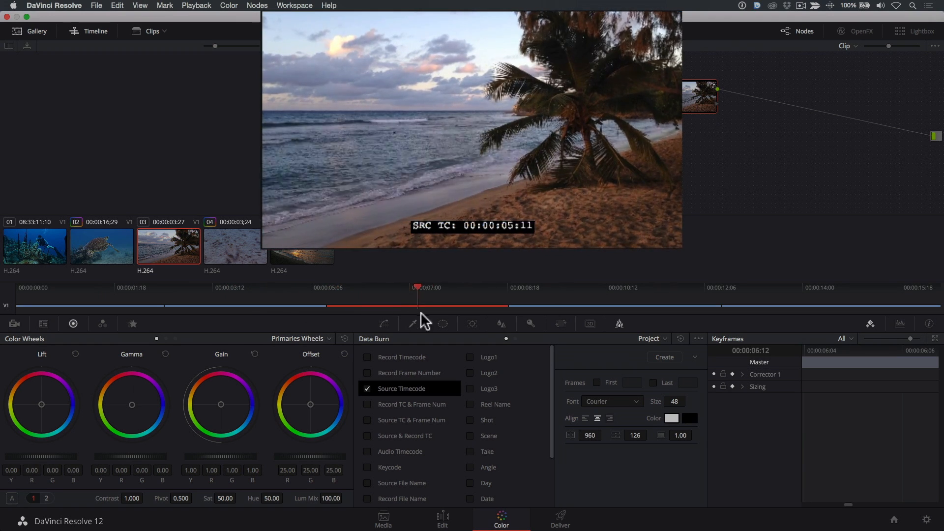
Step: Enable Source Timecode and Source Clip Name in Data Burn on the Color page
{"action": "left_click", "coordinate": [686, 287]}
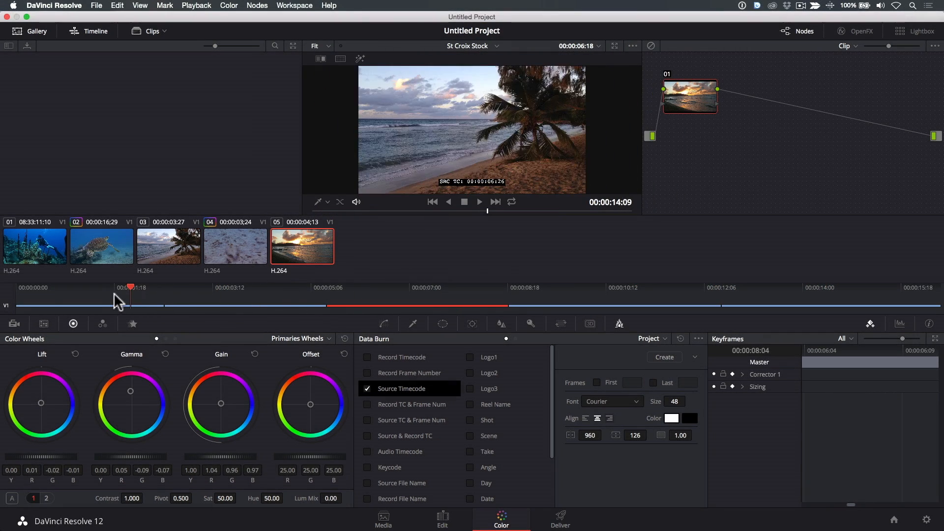
{"action": "left_click", "coordinate": [34, 246]}
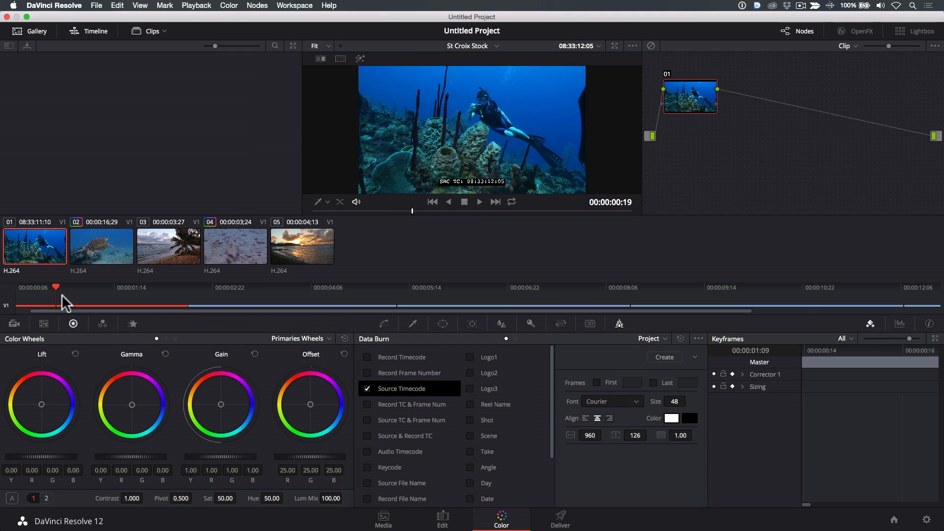
{"action": "scroll", "scroll_direction": "down", "scroll_amount": 3}
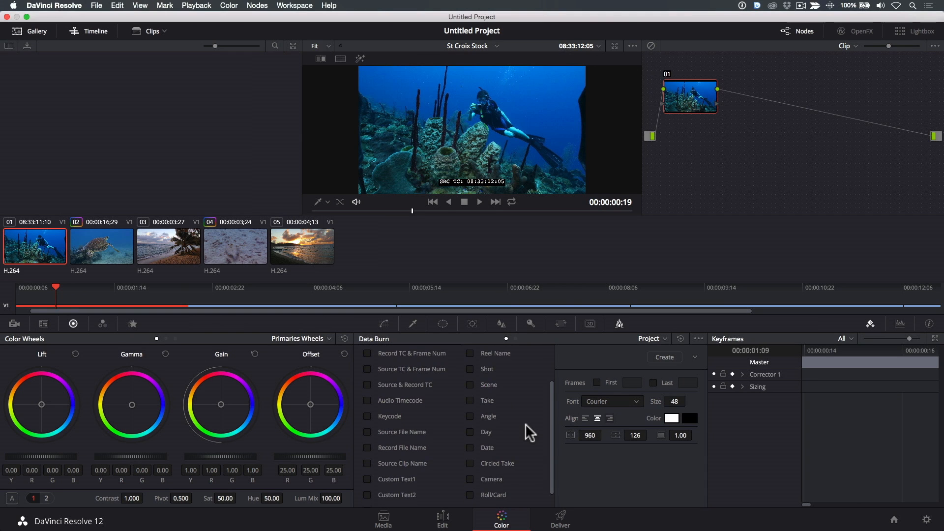
{"action": "scroll", "scroll_direction": "down", "scroll_amount": 3}
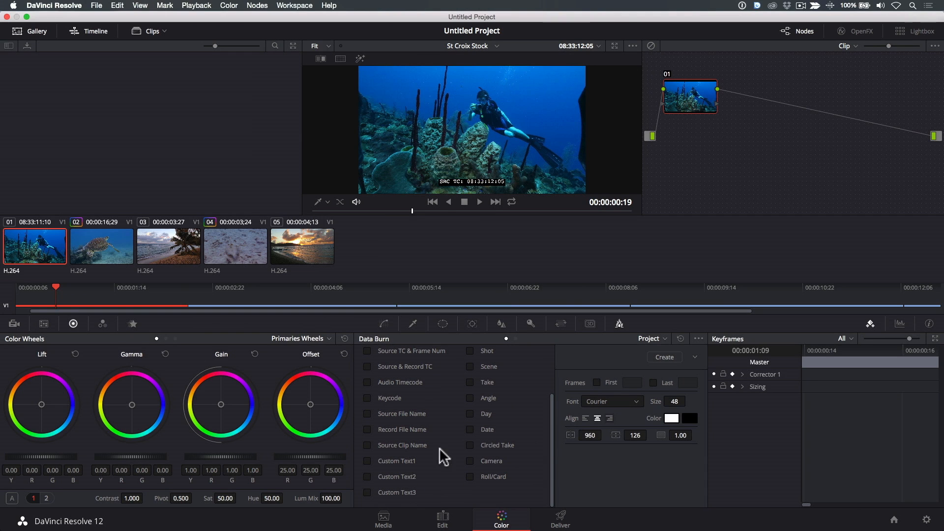
{"action": "left_click", "coordinate": [367, 445]}
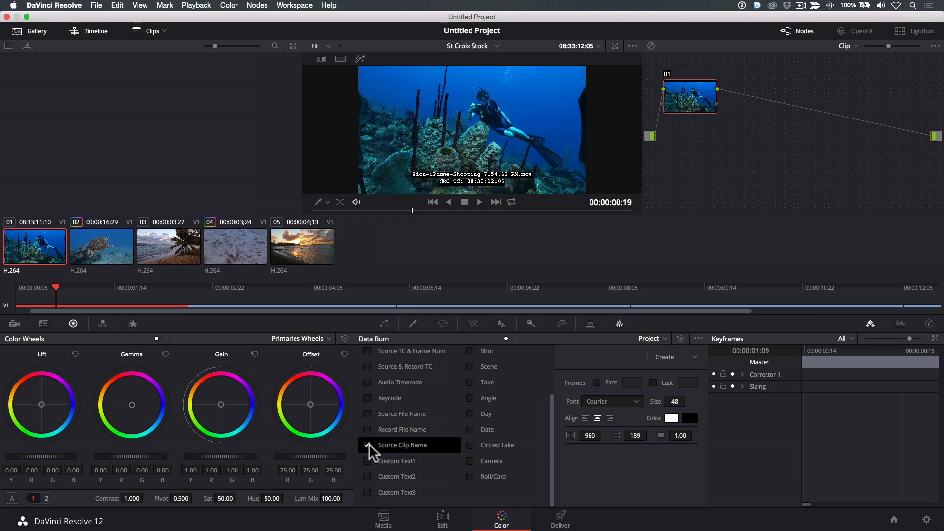
{"action": "left_click", "coordinate": [560, 519]}
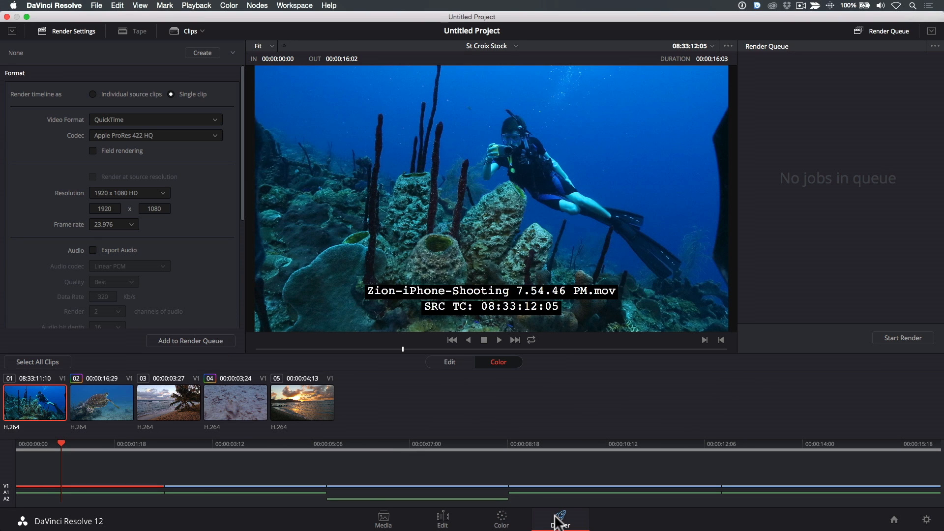
Step: Render individual source clips in Apple ProRes 422 at source resolution
{"action": "left_click", "coordinate": [560, 519]}
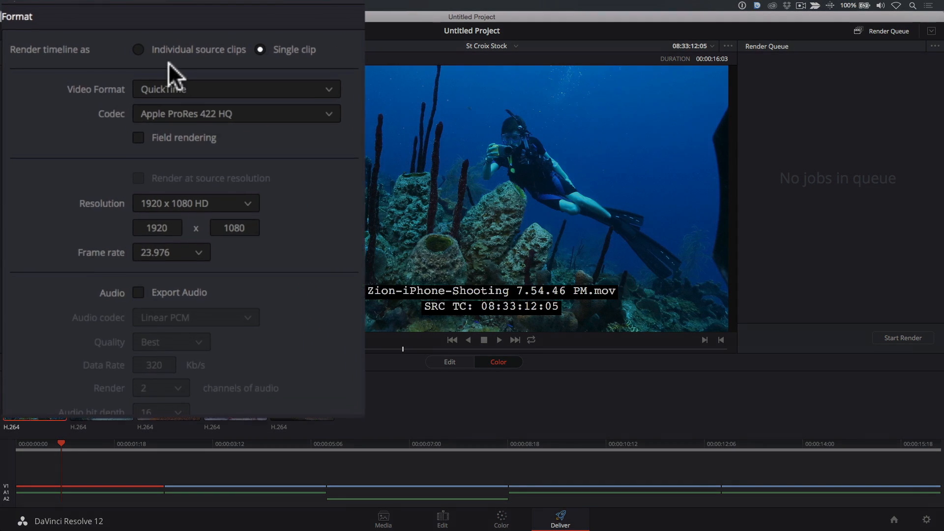
{"action": "left_click", "coordinate": [138, 49]}
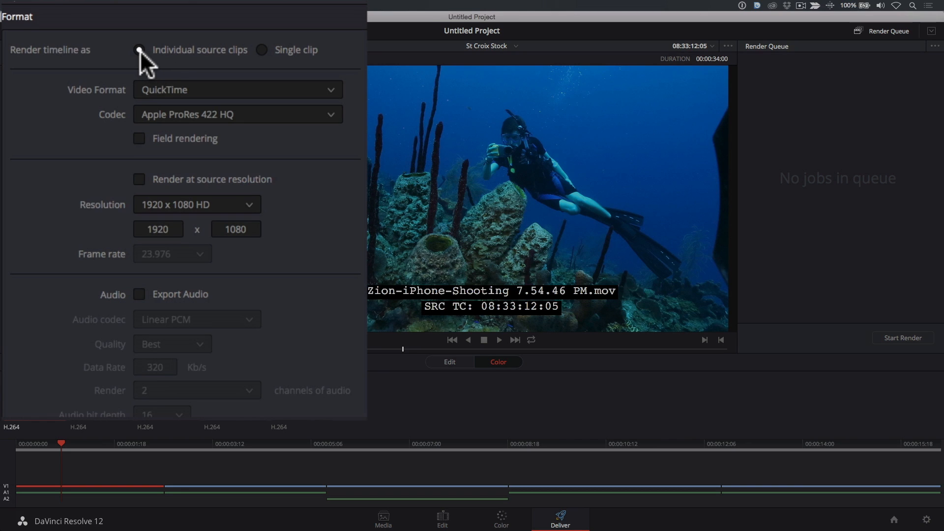
{"action": "left_click", "coordinate": [138, 49]}
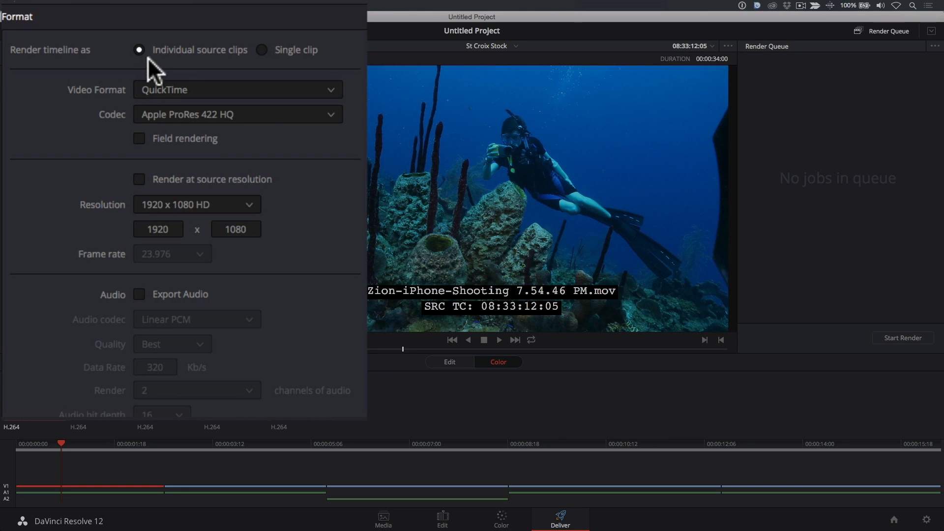
{"action": "left_click", "coordinate": [237, 114]}
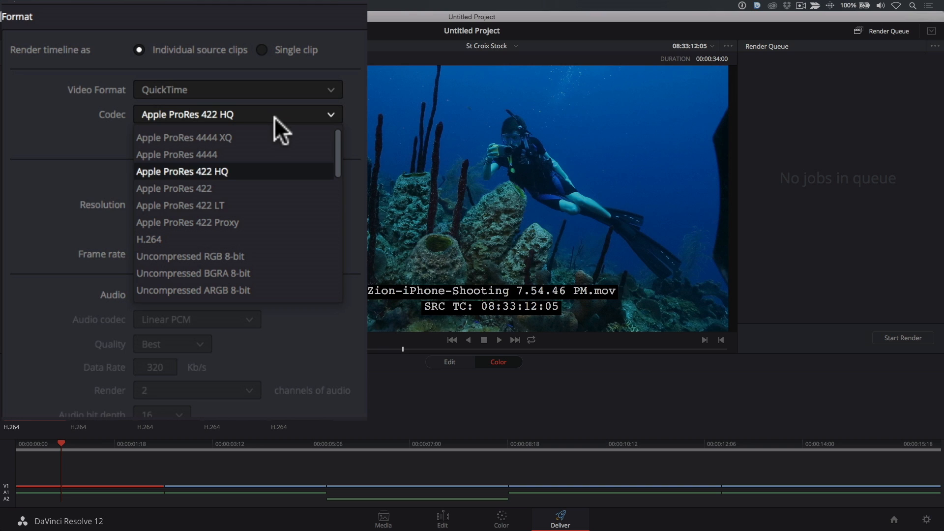
{"action": "left_click", "coordinate": [173, 188]}
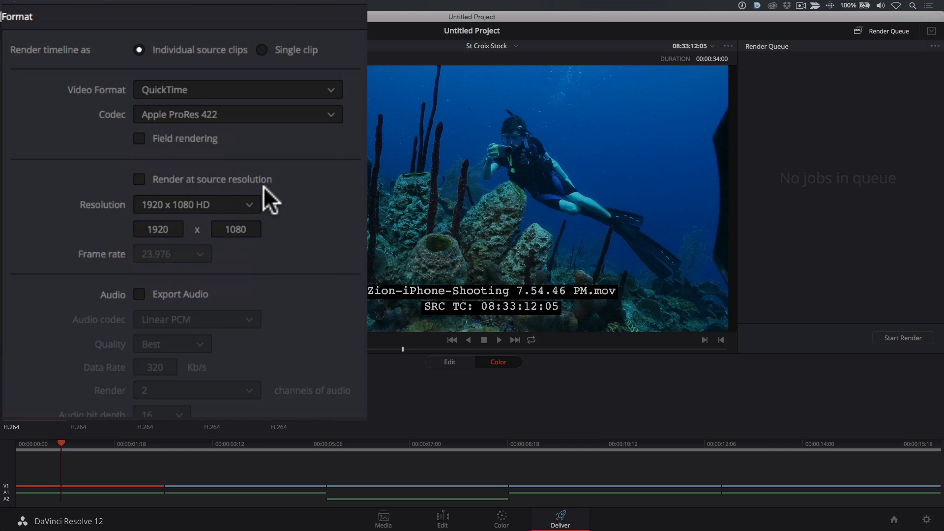
{"action": "left_click", "coordinate": [138, 179]}
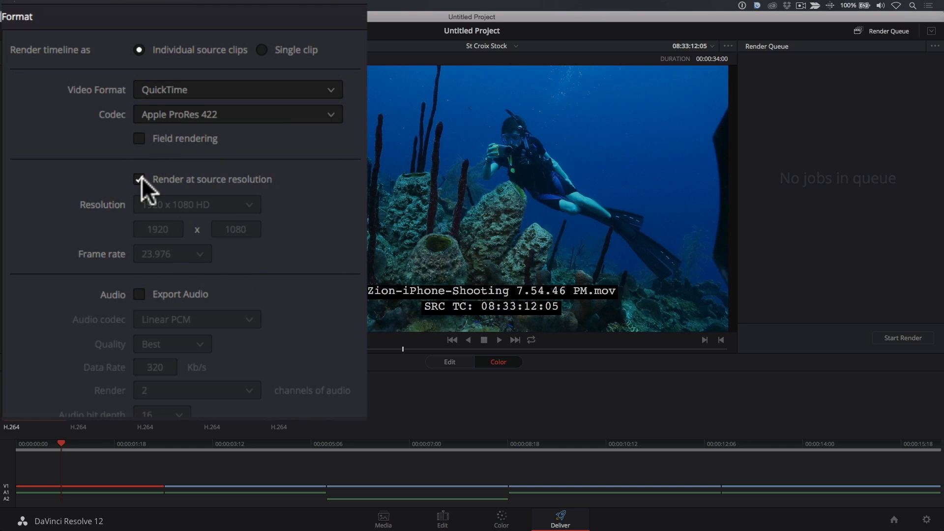
{"action": "left_click", "coordinate": [139, 179]}
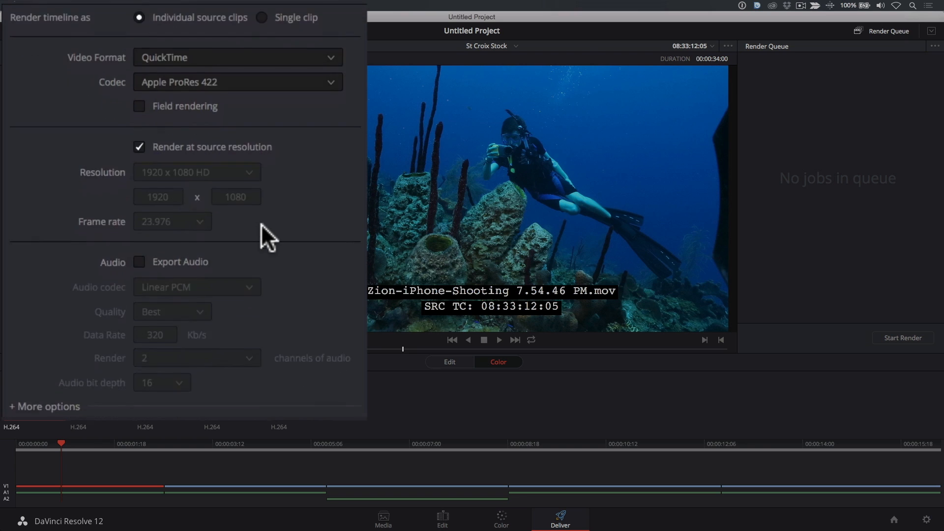
Step: Reveal the extra format options and keep Data burn-in set to Same as project
{"action": "scroll", "scroll_direction": "down", "scroll_amount": 3}
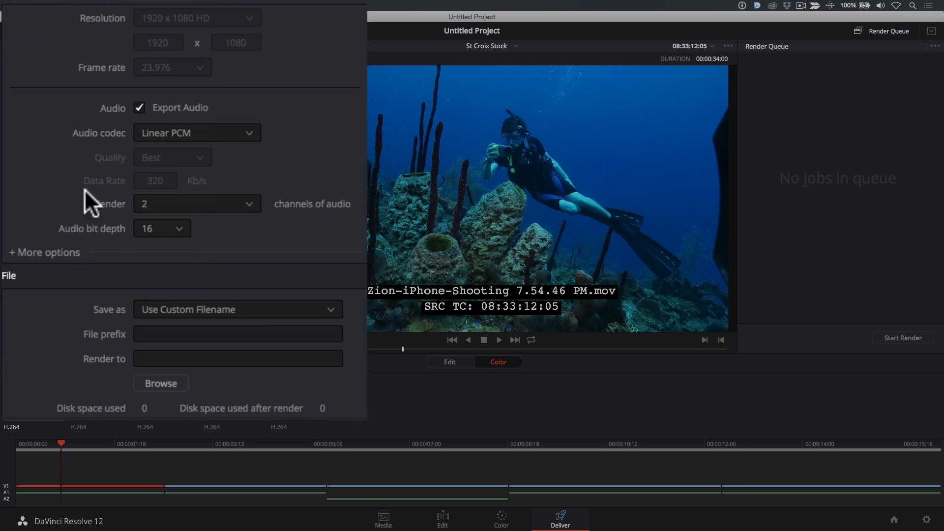
{"action": "left_click", "coordinate": [44, 253]}
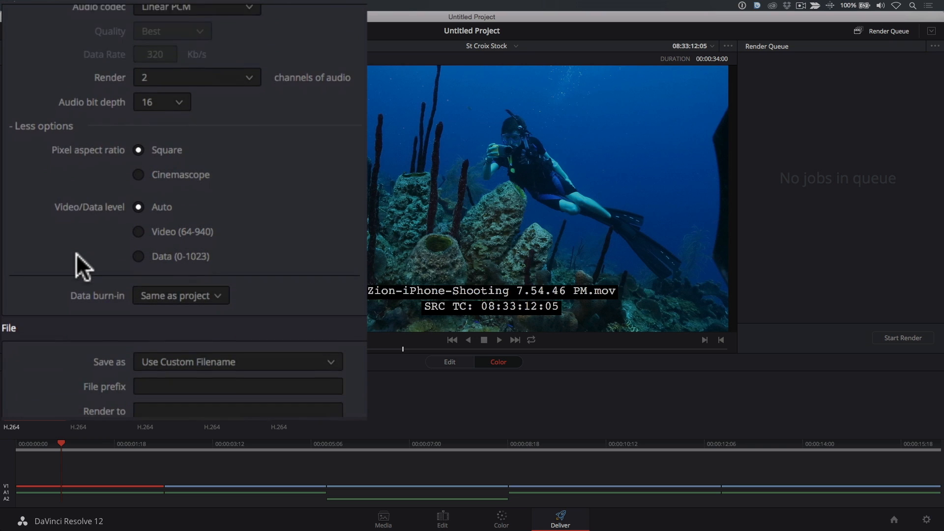
{"action": "left_click", "coordinate": [180, 296]}
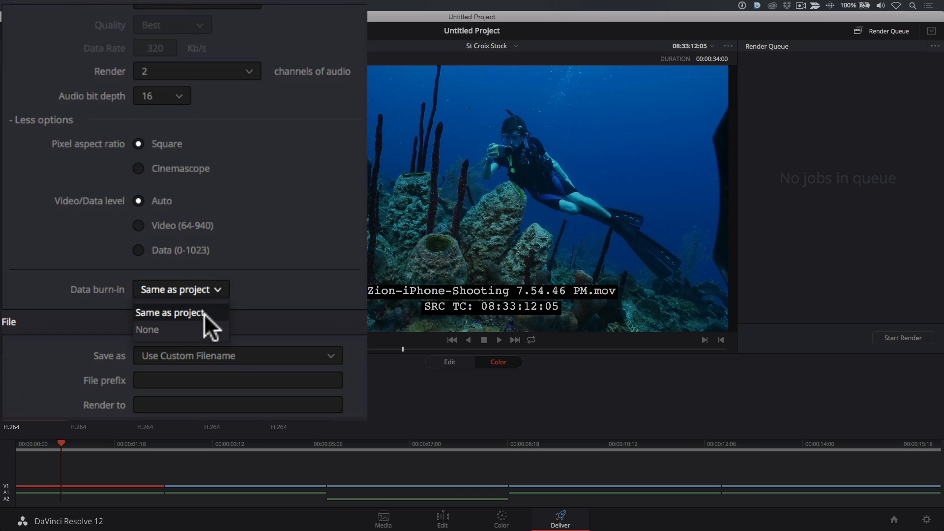
{"action": "left_click", "coordinate": [169, 312]}
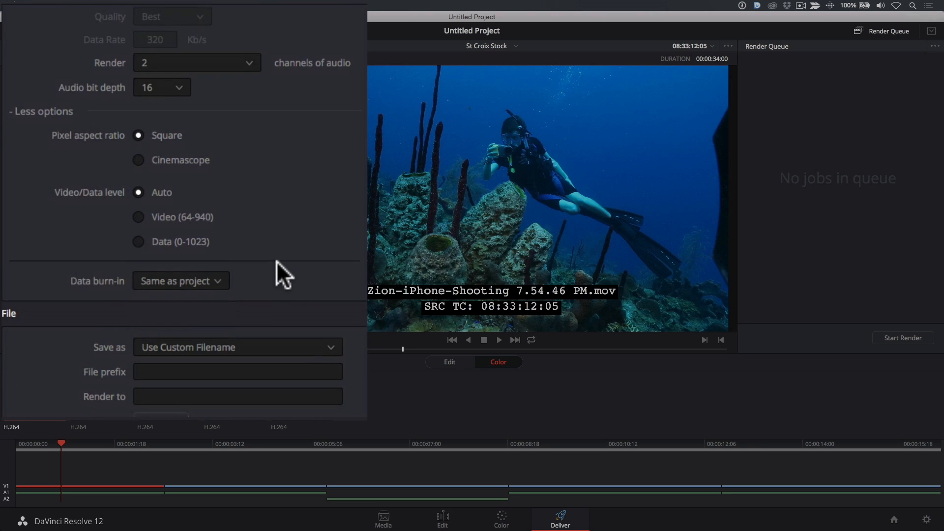
Step: Change Save as from Use Custom Filename to Use Source Filename
{"action": "scroll", "scroll_direction": "down", "scroll_amount": 3}
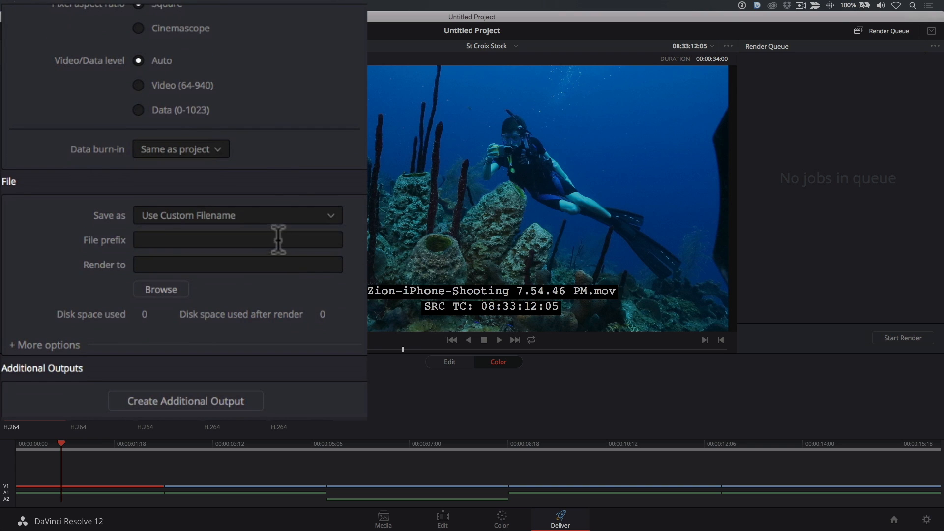
{"action": "left_click", "coordinate": [237, 215]}
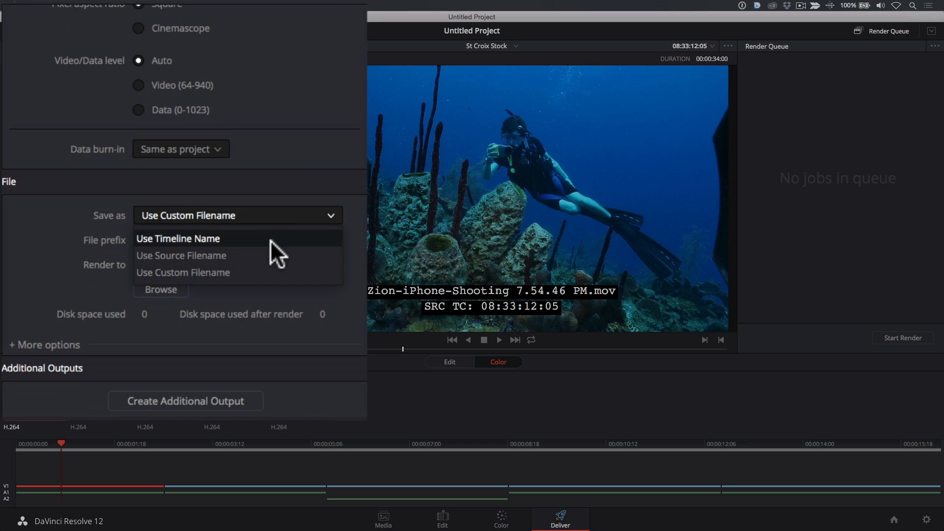
{"action": "left_click", "coordinate": [181, 255]}
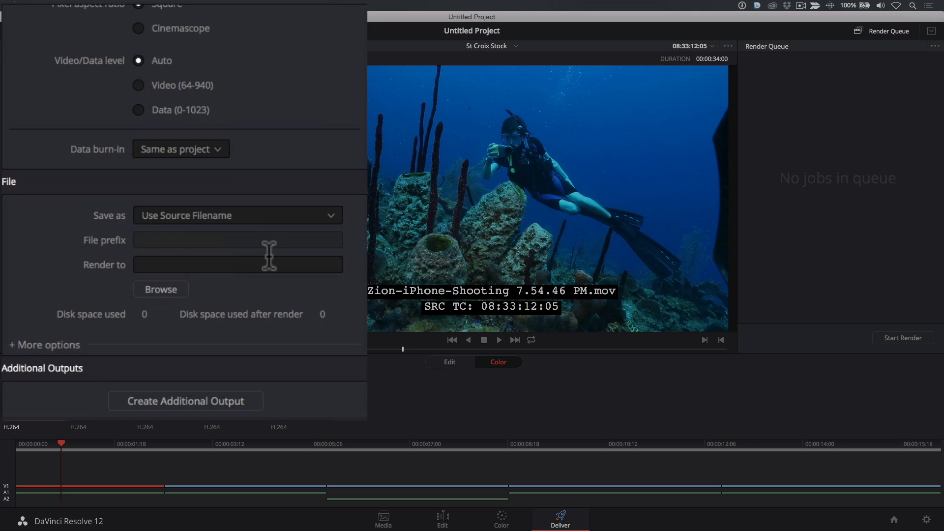
Step: Set the render destination to a new Desktop folder named 'Diving Clips with Burn'
{"action": "left_click", "coordinate": [160, 289]}
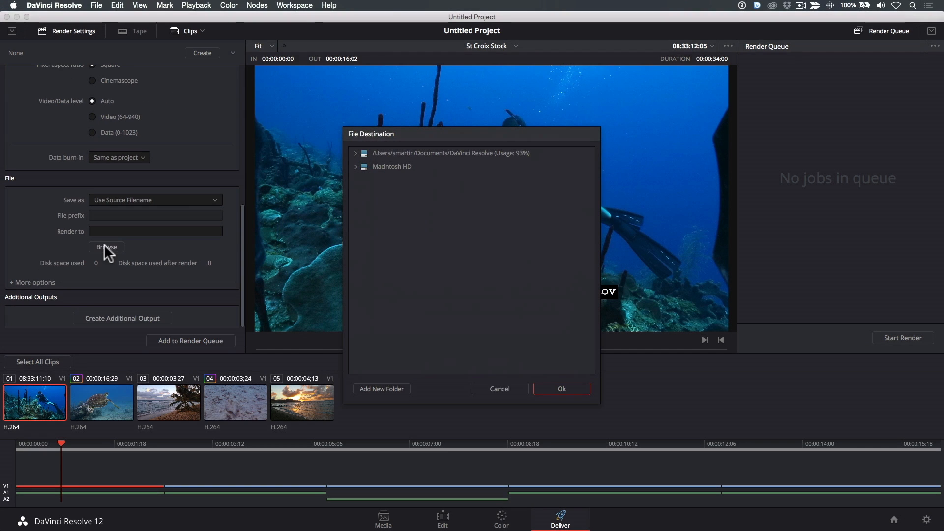
{"action": "left_click", "coordinate": [356, 167]}
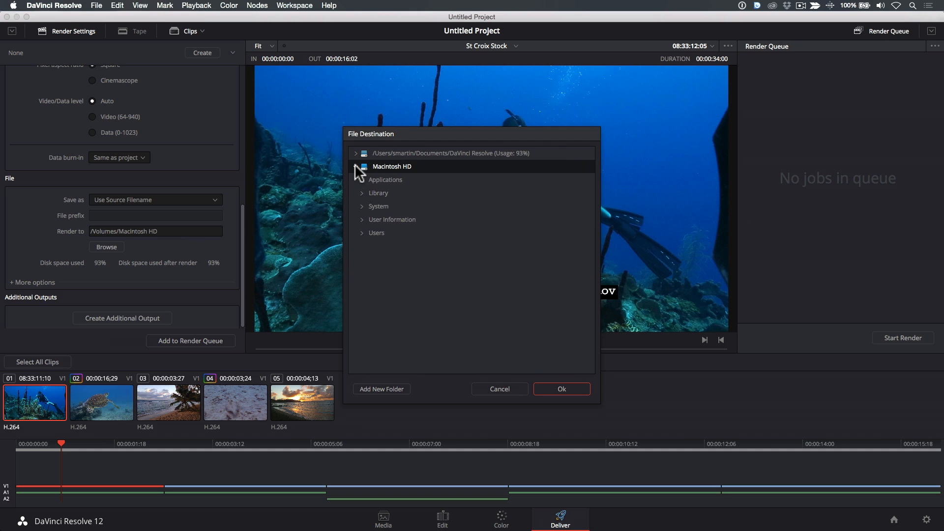
{"action": "left_click", "coordinate": [362, 232]}
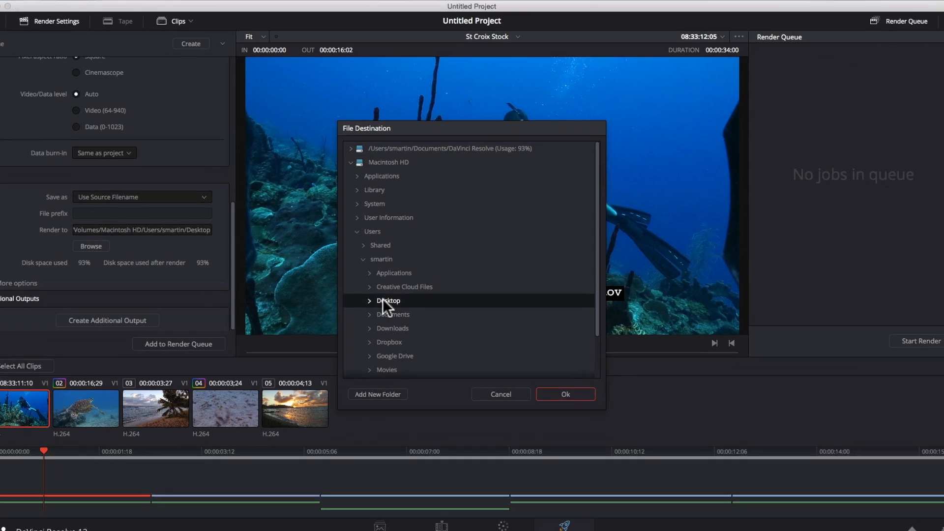
{"action": "left_click", "coordinate": [378, 394]}
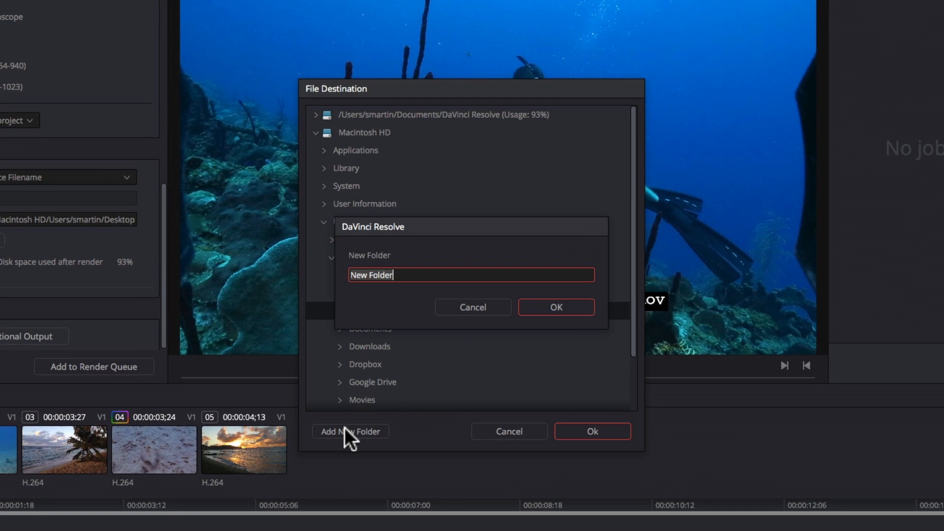
{"action": "type", "text": "Diving Clips"}
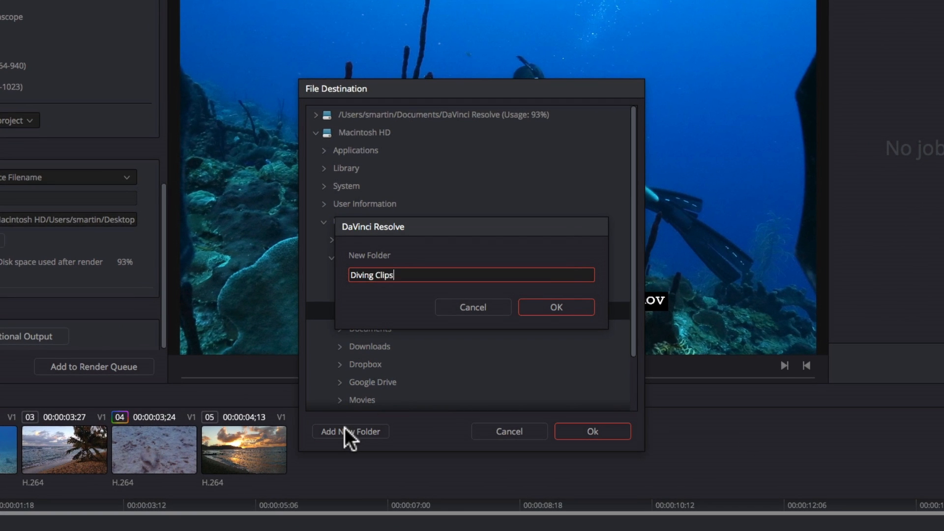
{"action": "type", "text": "with Burn"}
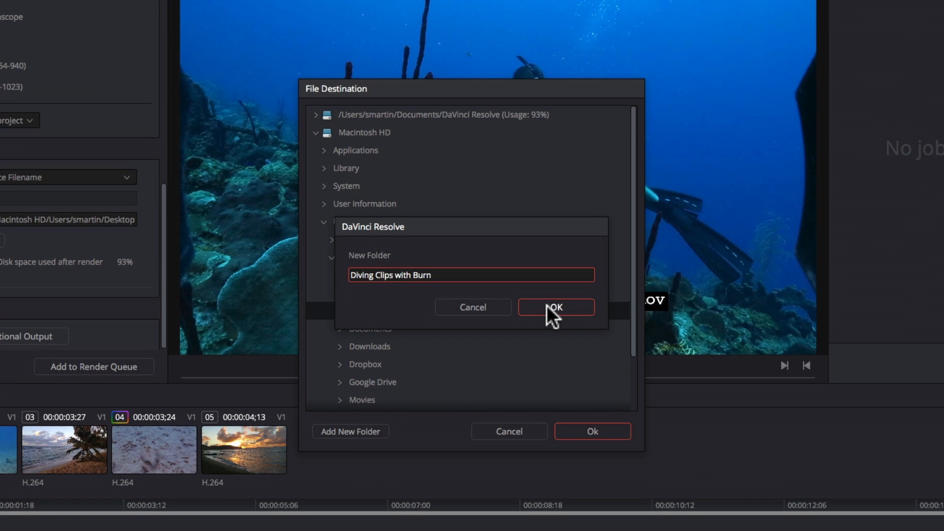
{"action": "left_click", "coordinate": [554, 306]}
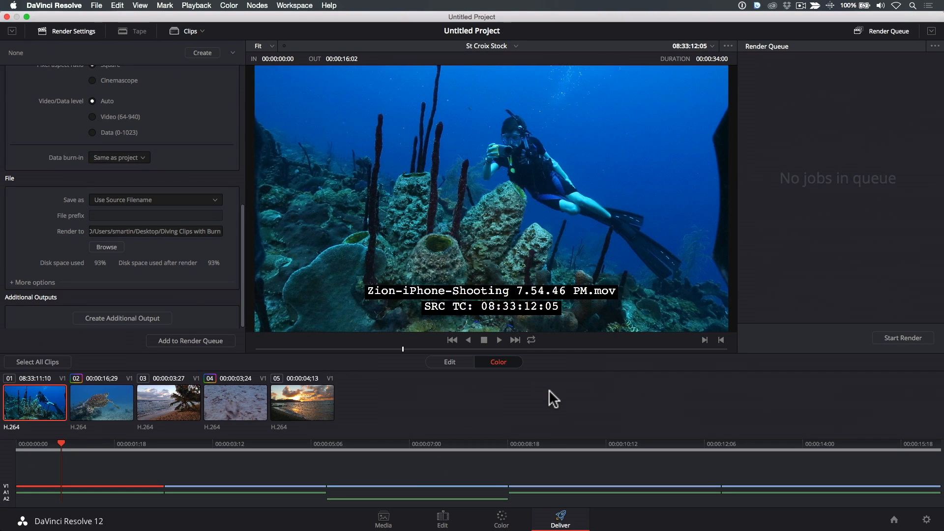
{"action": "mouse_move", "coordinate": [409, 396]}
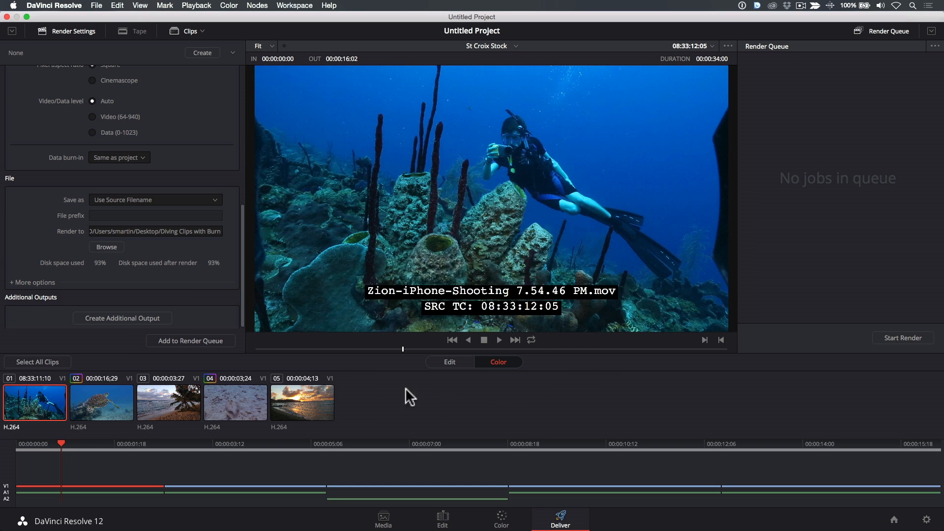
Step: Queue the St Croix Stock render job and render it until it shows Complete
{"action": "left_click", "coordinate": [190, 342]}
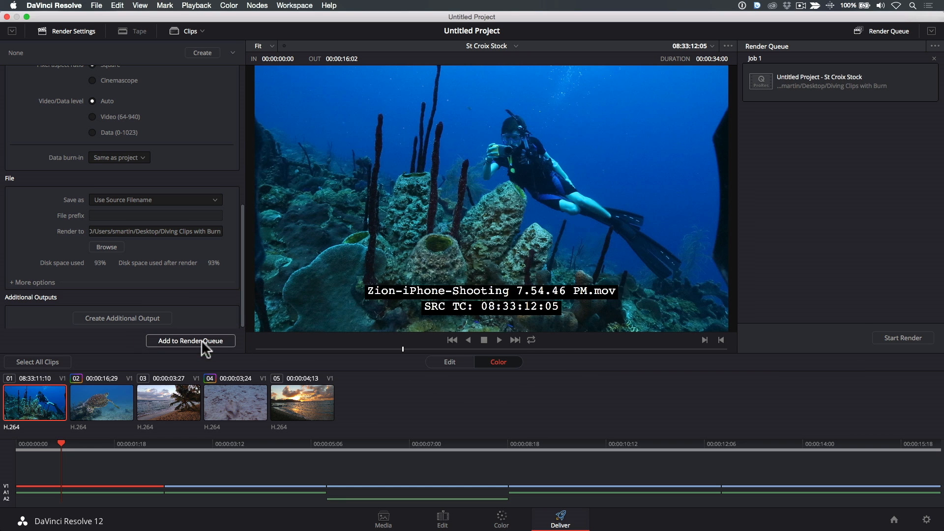
{"action": "left_click", "coordinate": [903, 337]}
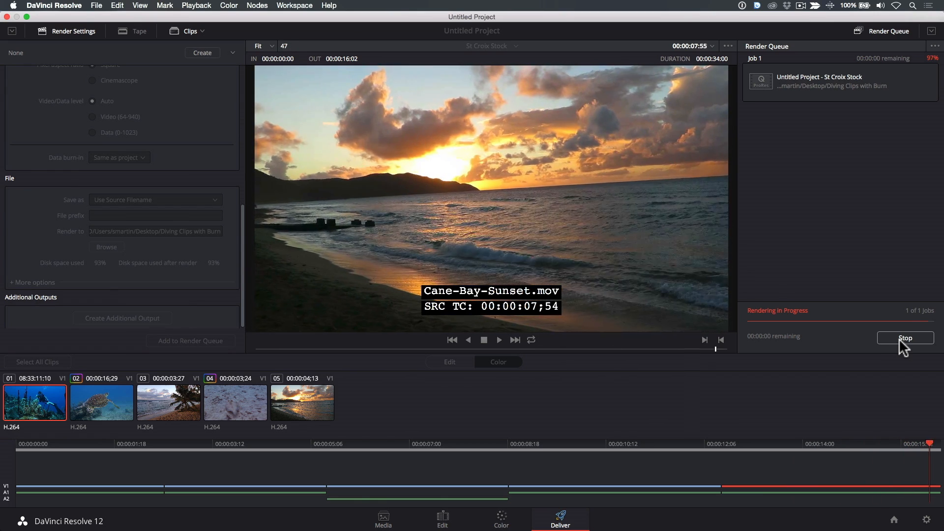
{"action": "left_click", "coordinate": [905, 337]}
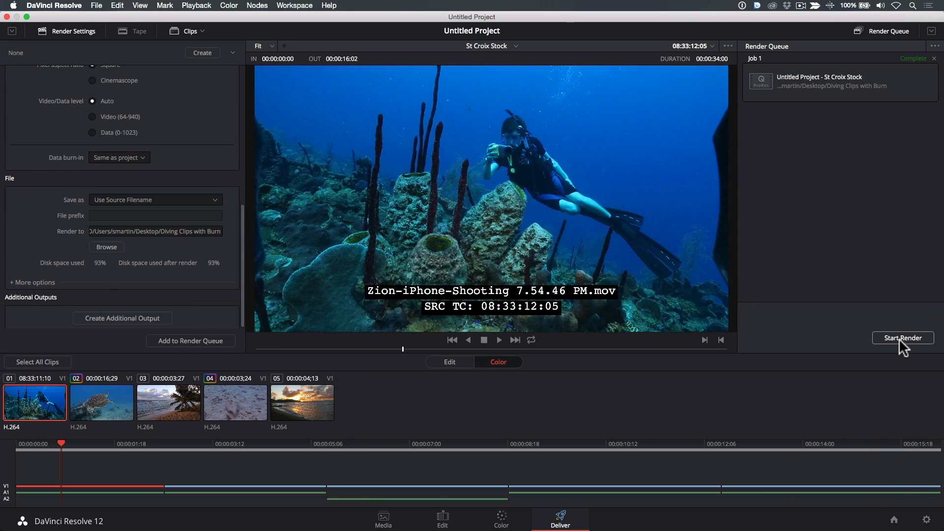